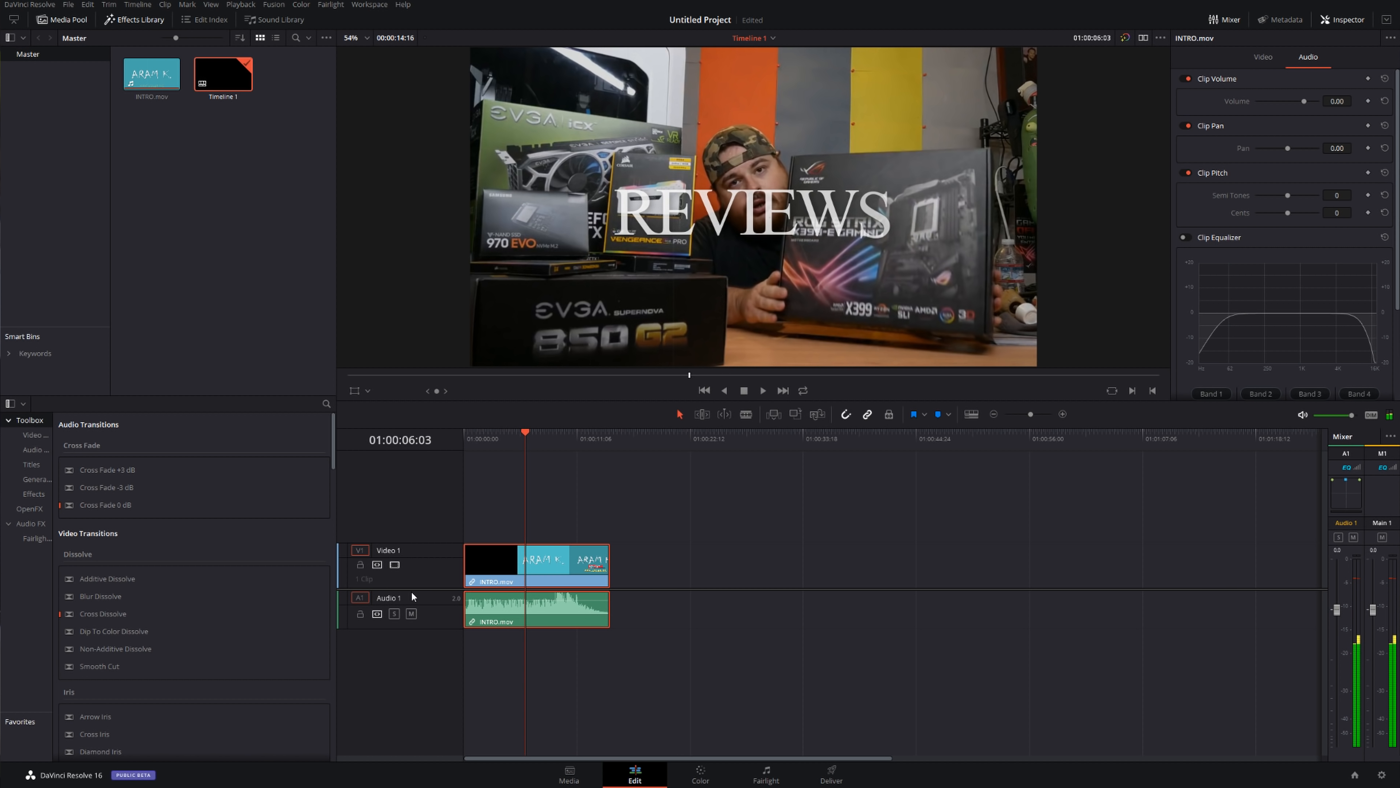
# - Mute the Audio 1 track and park the playhead about three seconds in
pyautogui.click(410, 613)
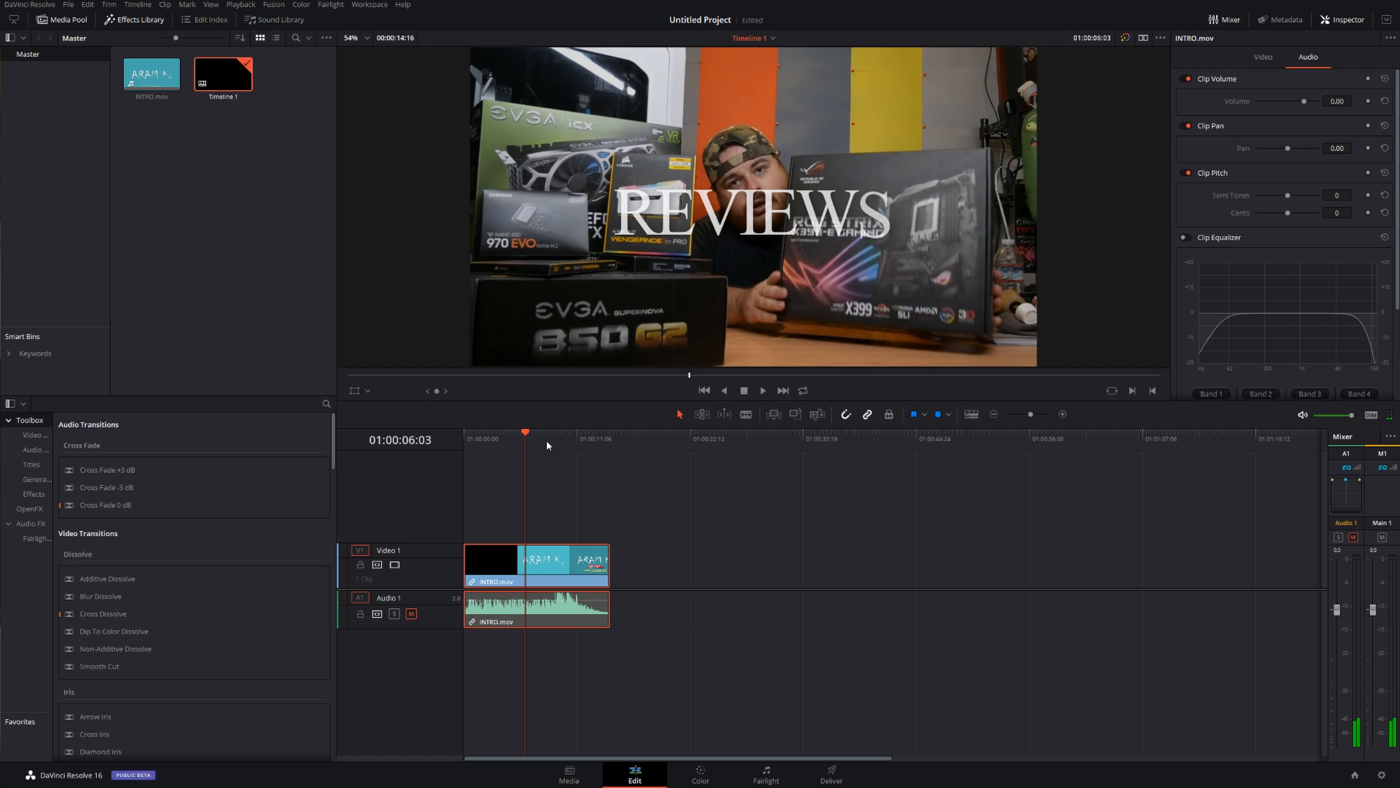
pyautogui.click(496, 433)
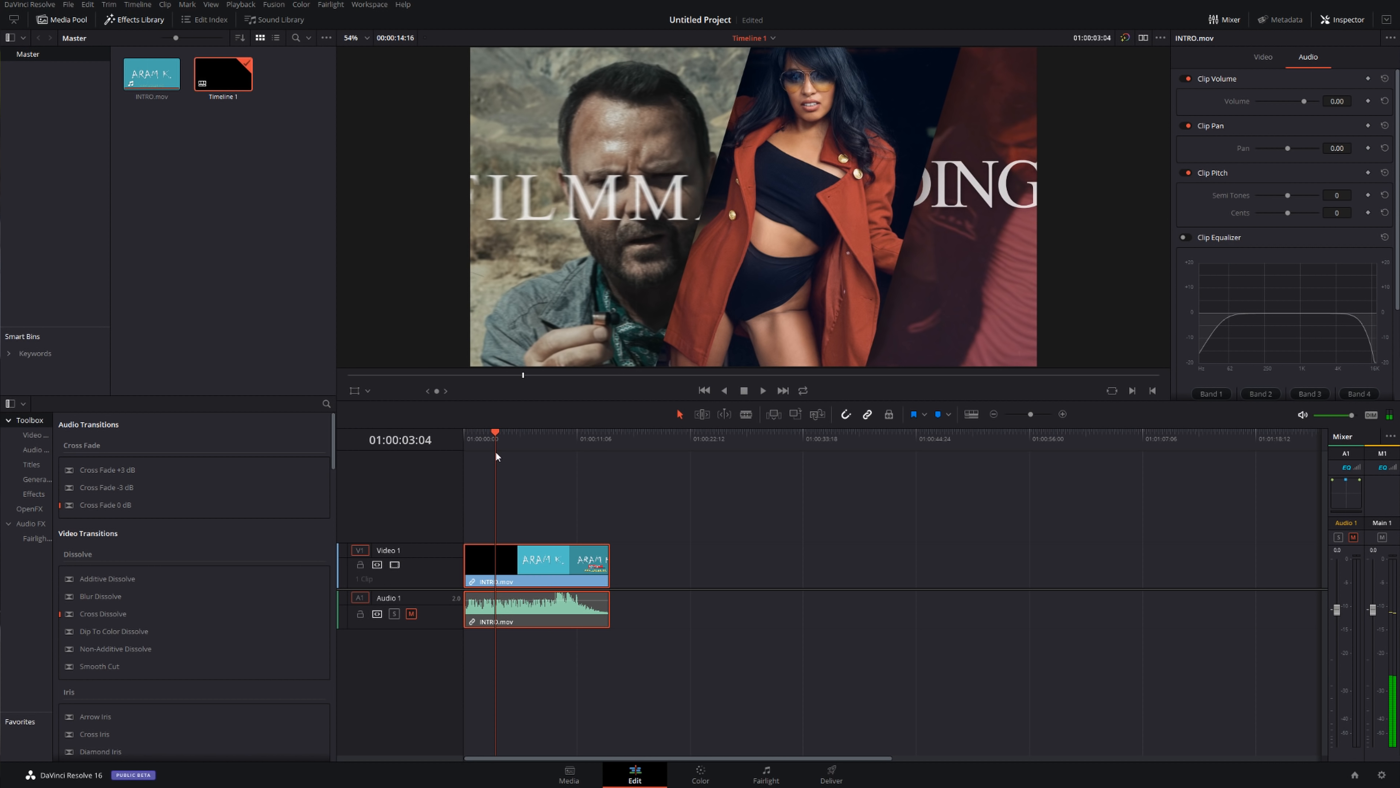
# - Add a mono audio track below Audio 1 and rename it ADR
pyautogui.rightClick(470, 665)
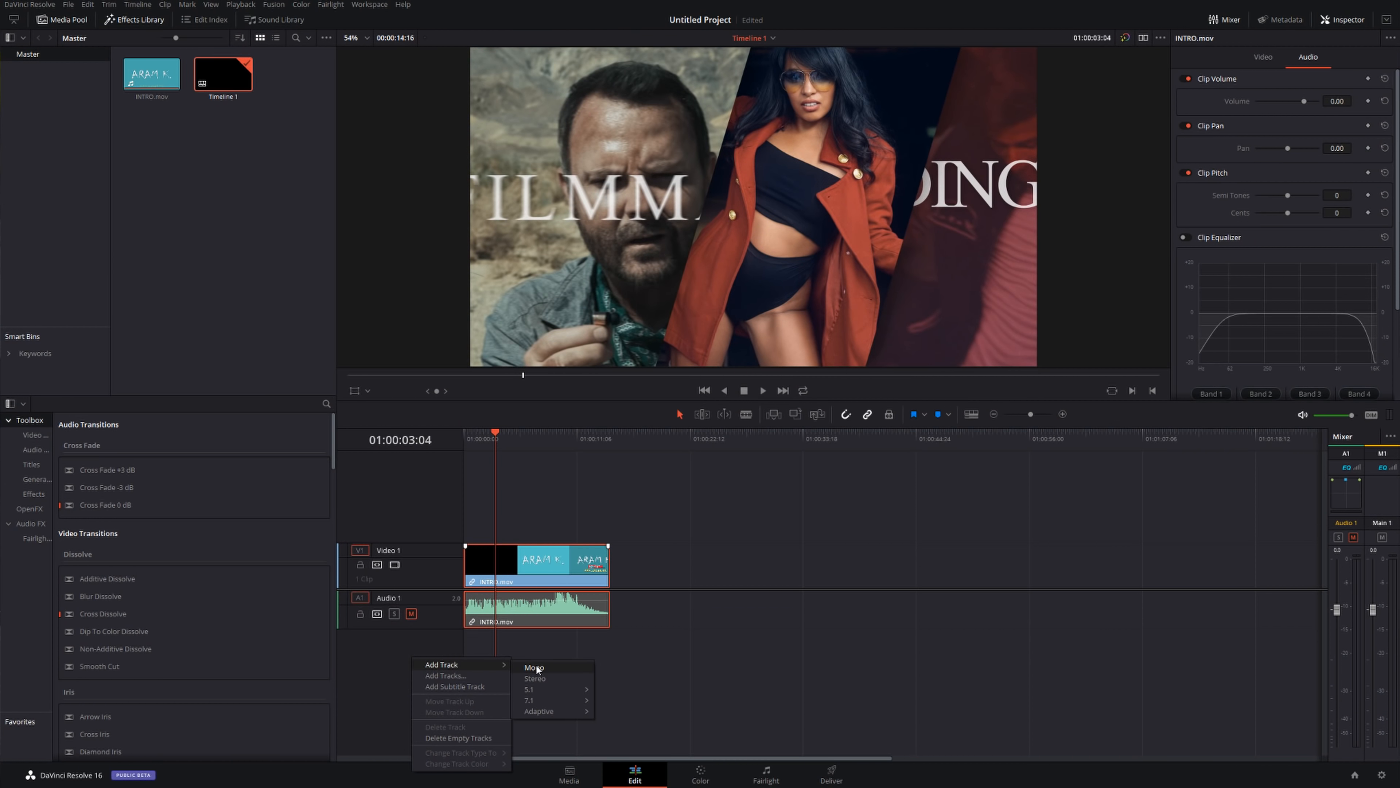
pyautogui.click(533, 668)
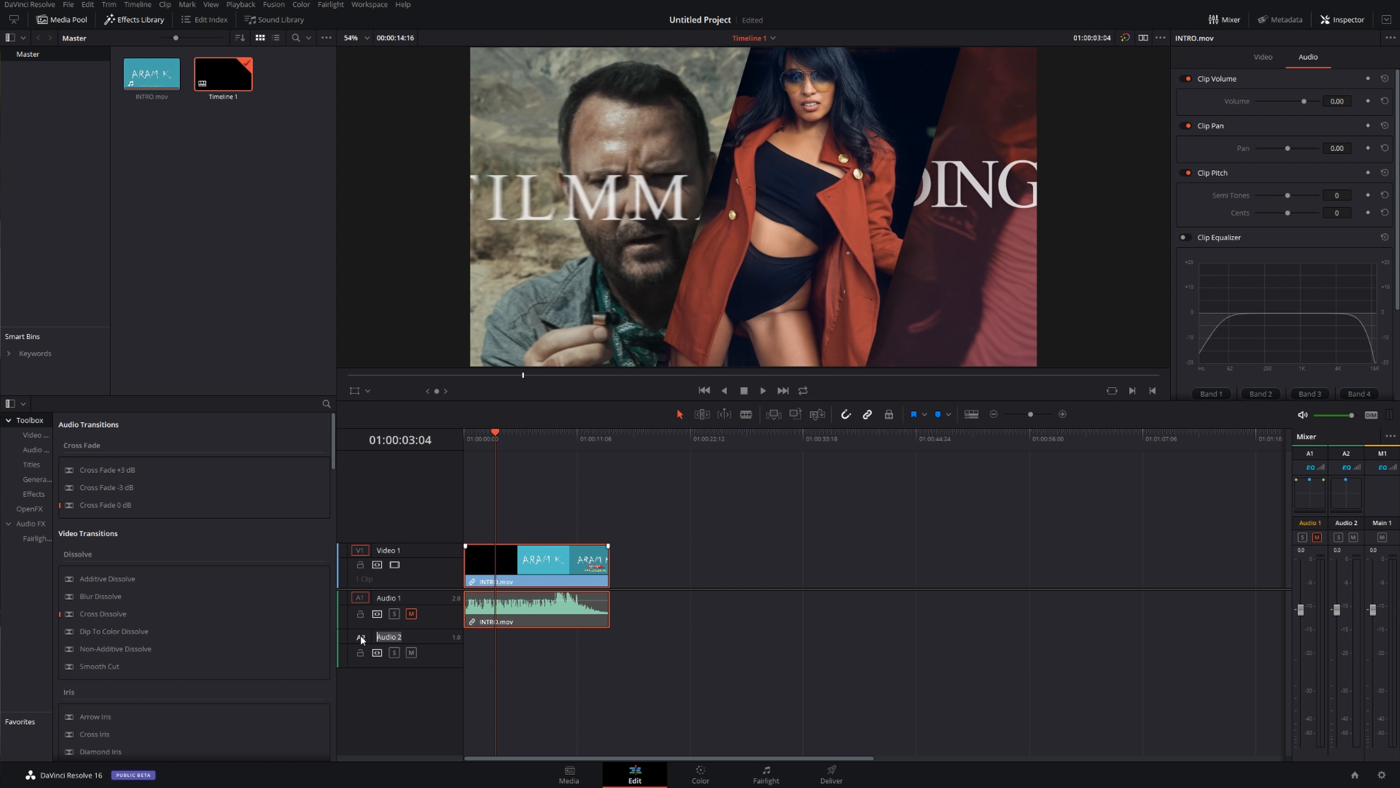
pyautogui.doubleClick(389, 637)
pyautogui.write('ADR')
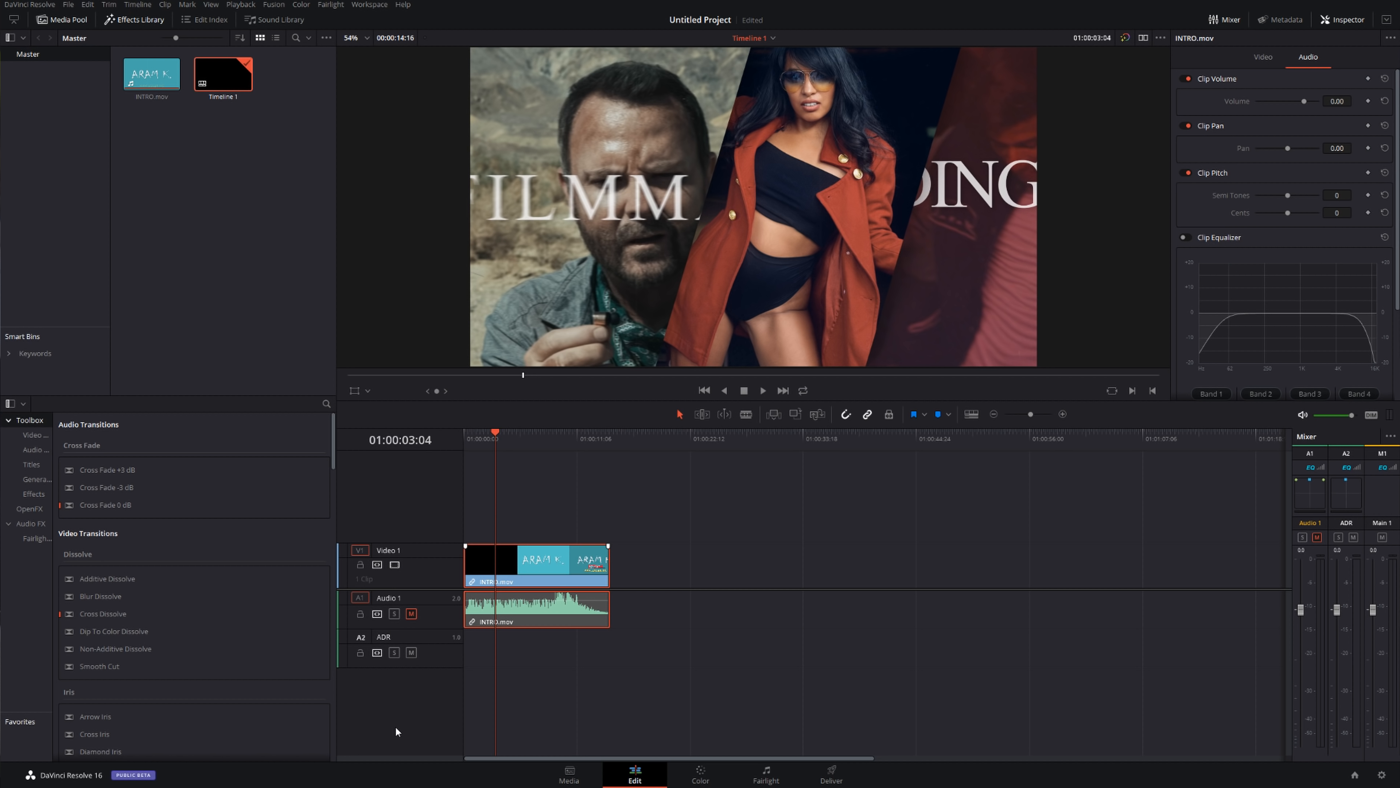
pyautogui.moveTo(407, 641)
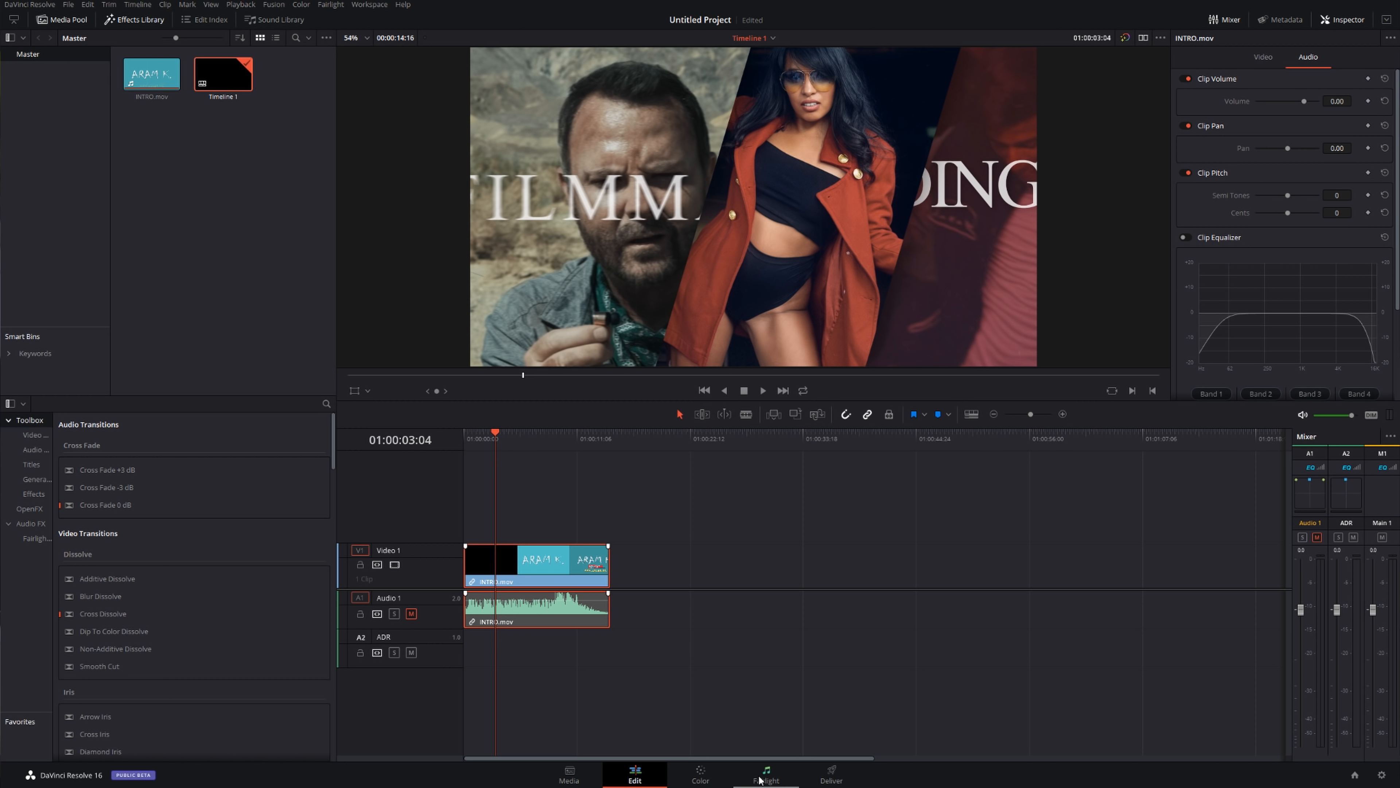
# - Switch to the Fairlight page and dock the floating video viewer back into the workspace
pyautogui.click(764, 774)
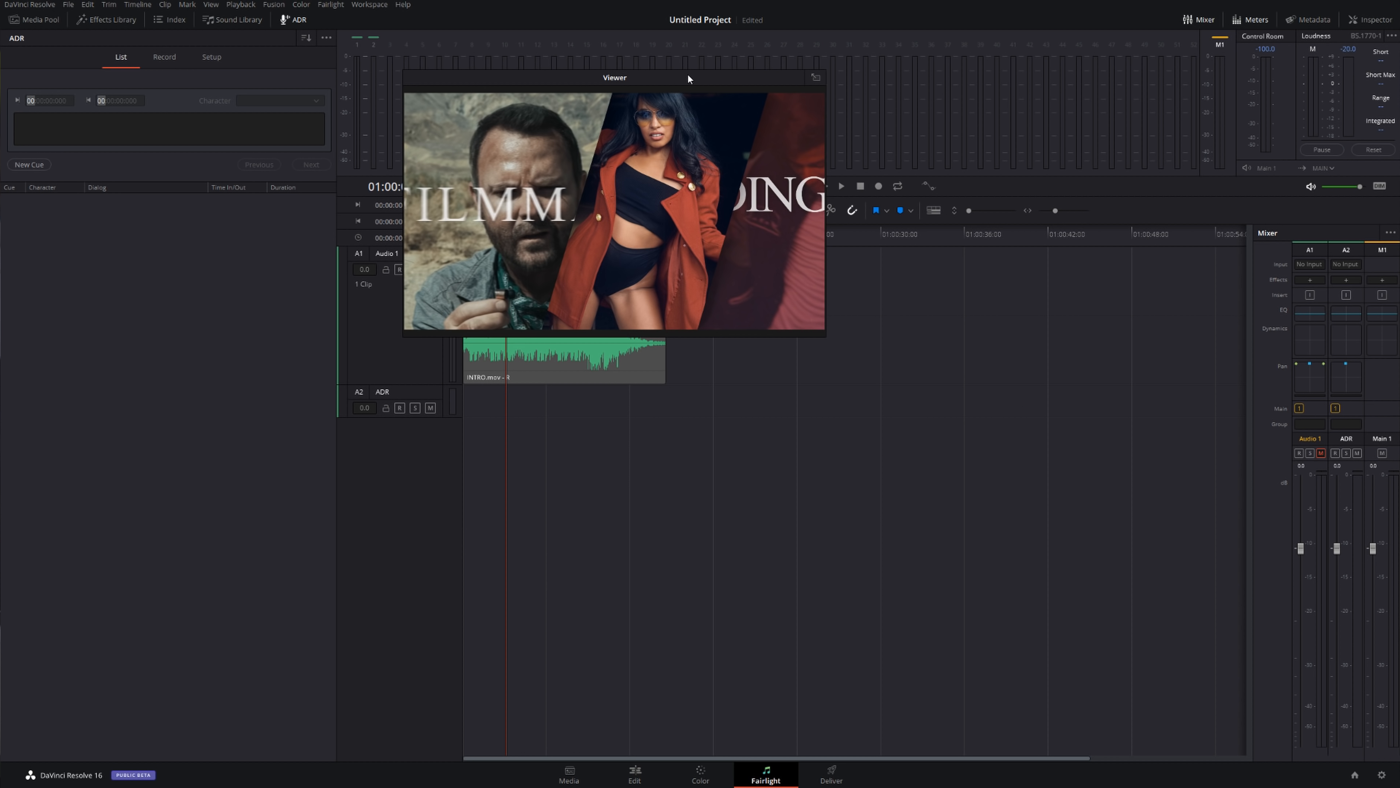
pyautogui.moveTo(614, 77); pyautogui.dragTo(1027, 141)
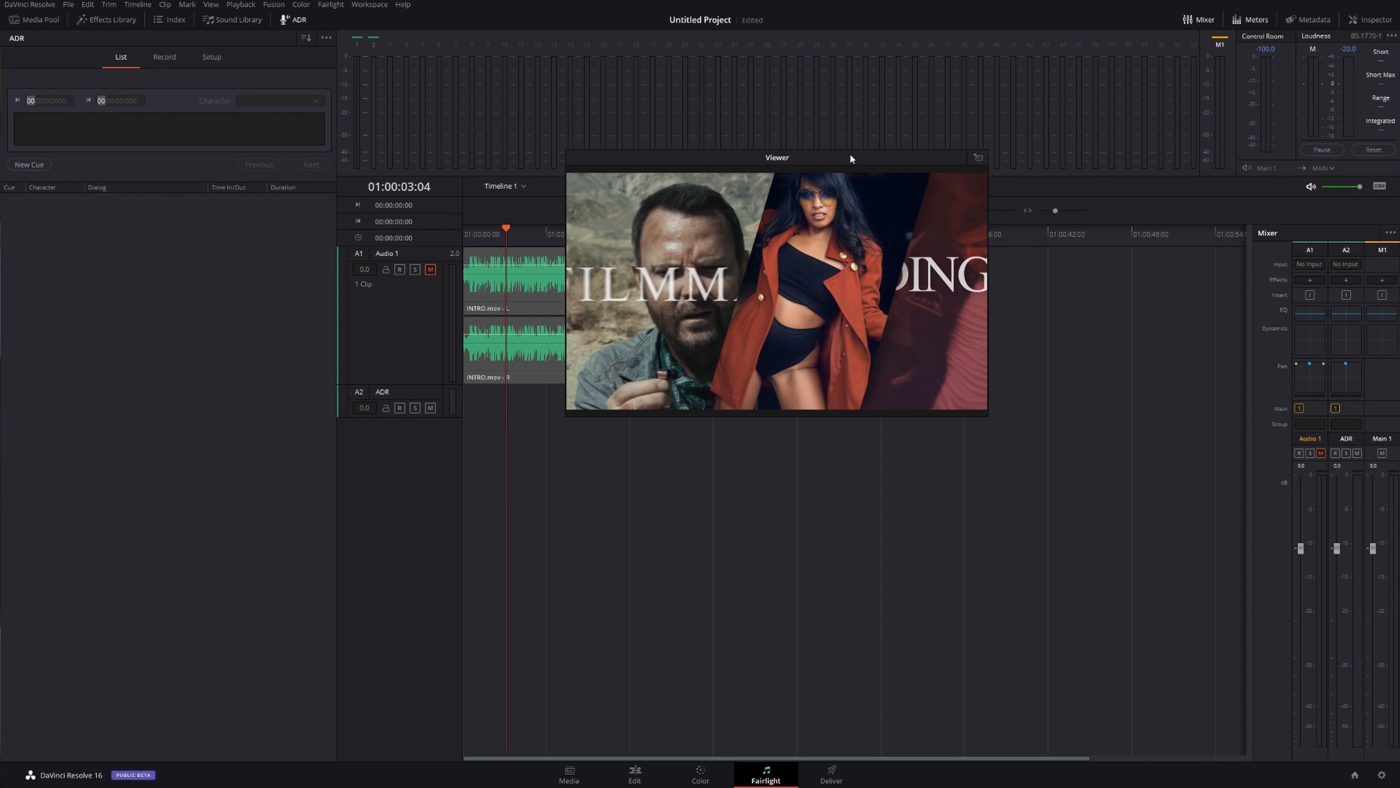
pyautogui.moveTo(776, 157); pyautogui.dragTo(852, 114)
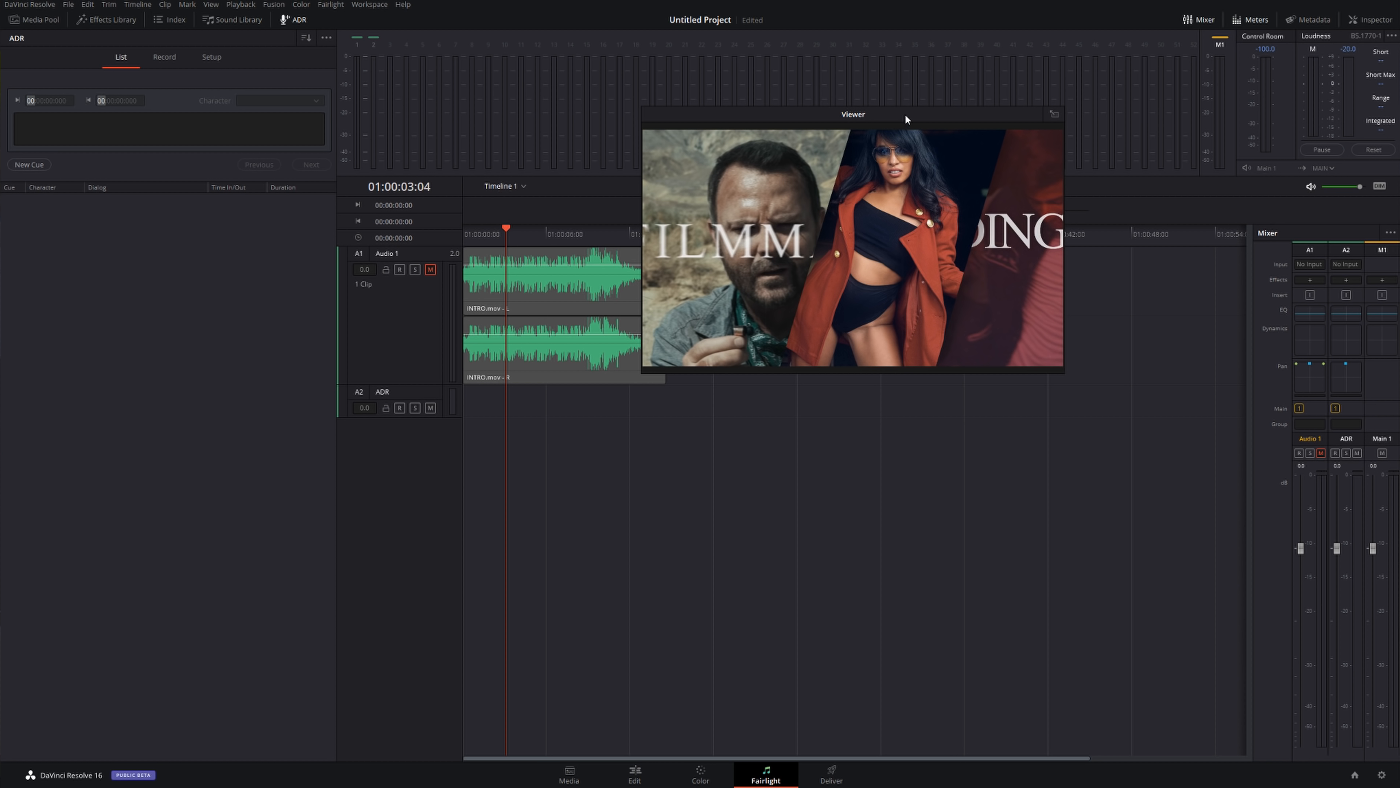
pyautogui.moveTo(1054, 116)
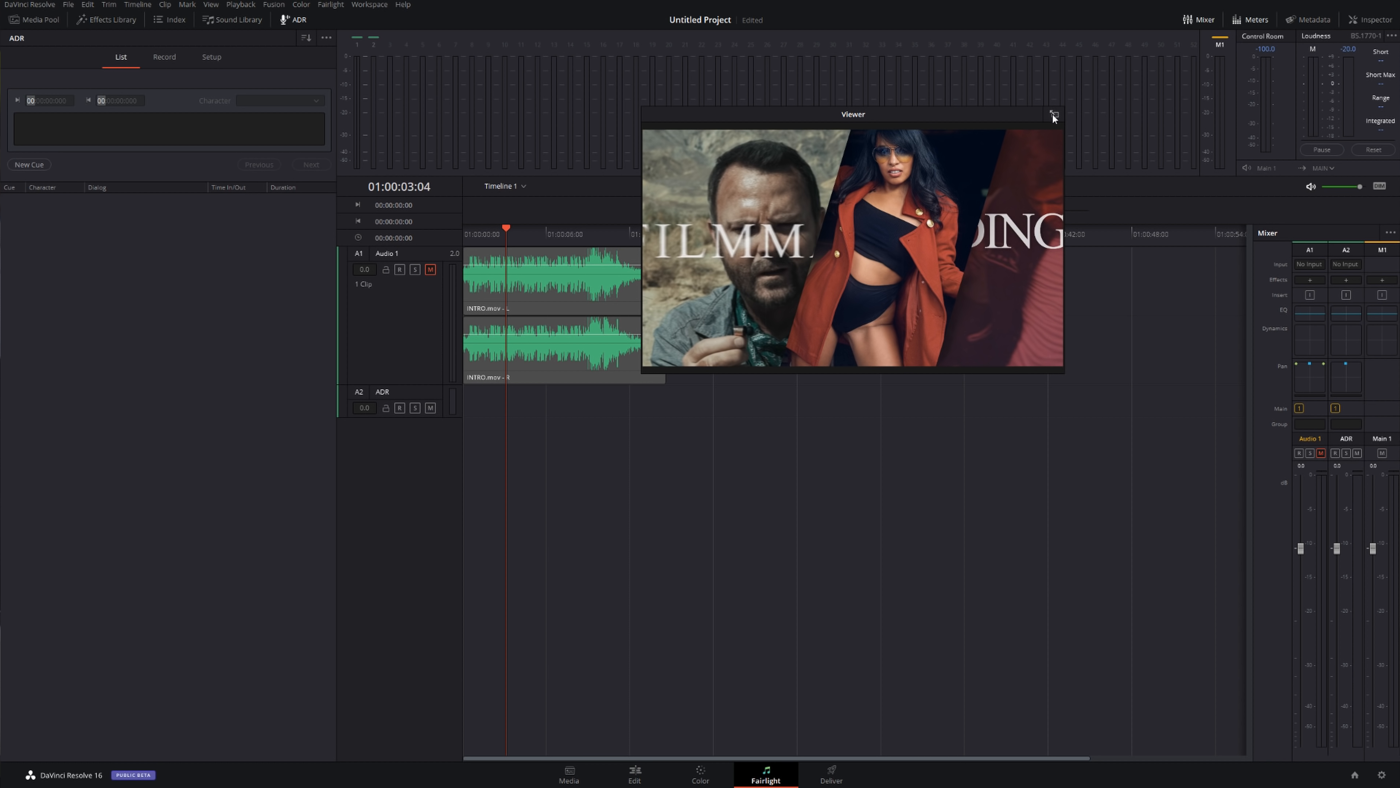
pyautogui.click(1053, 115)
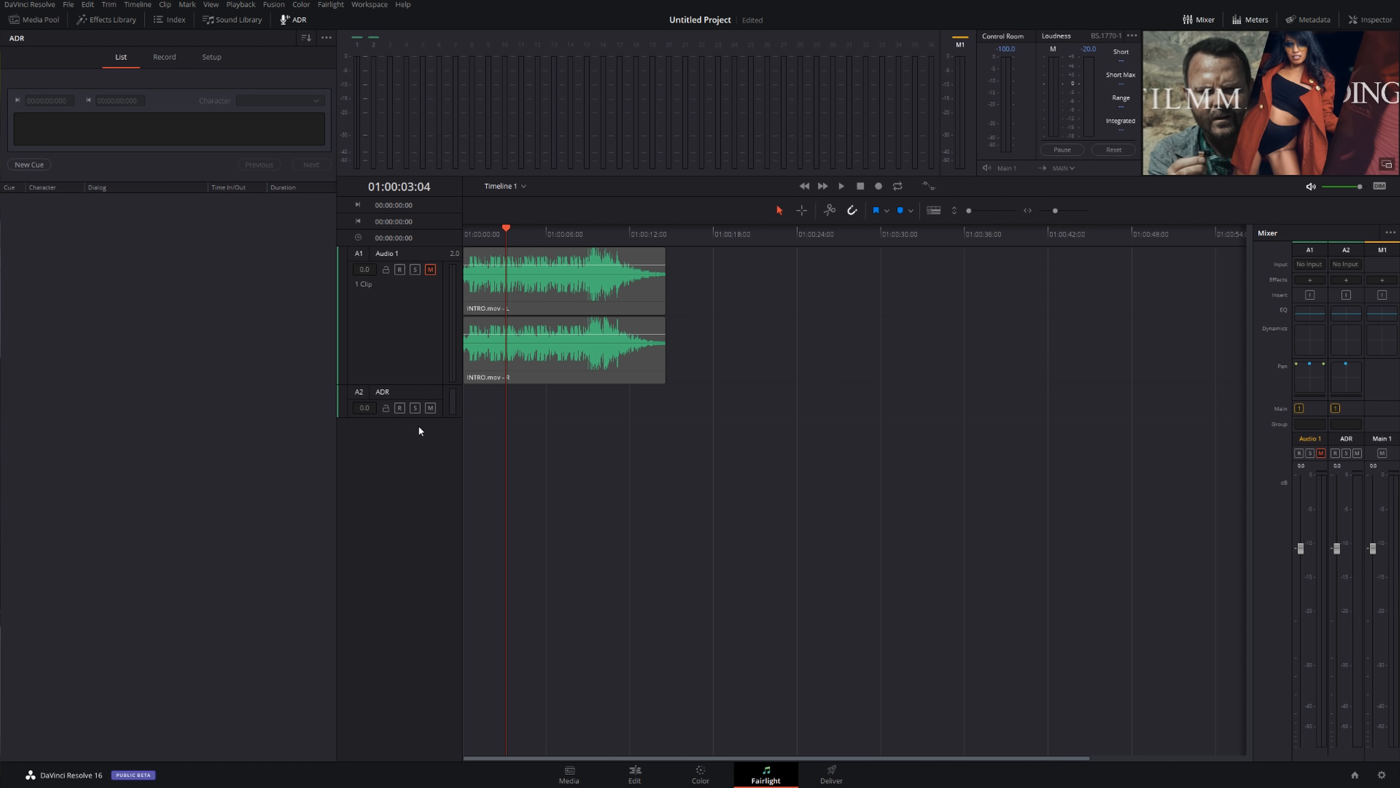
pyautogui.moveTo(398, 395)
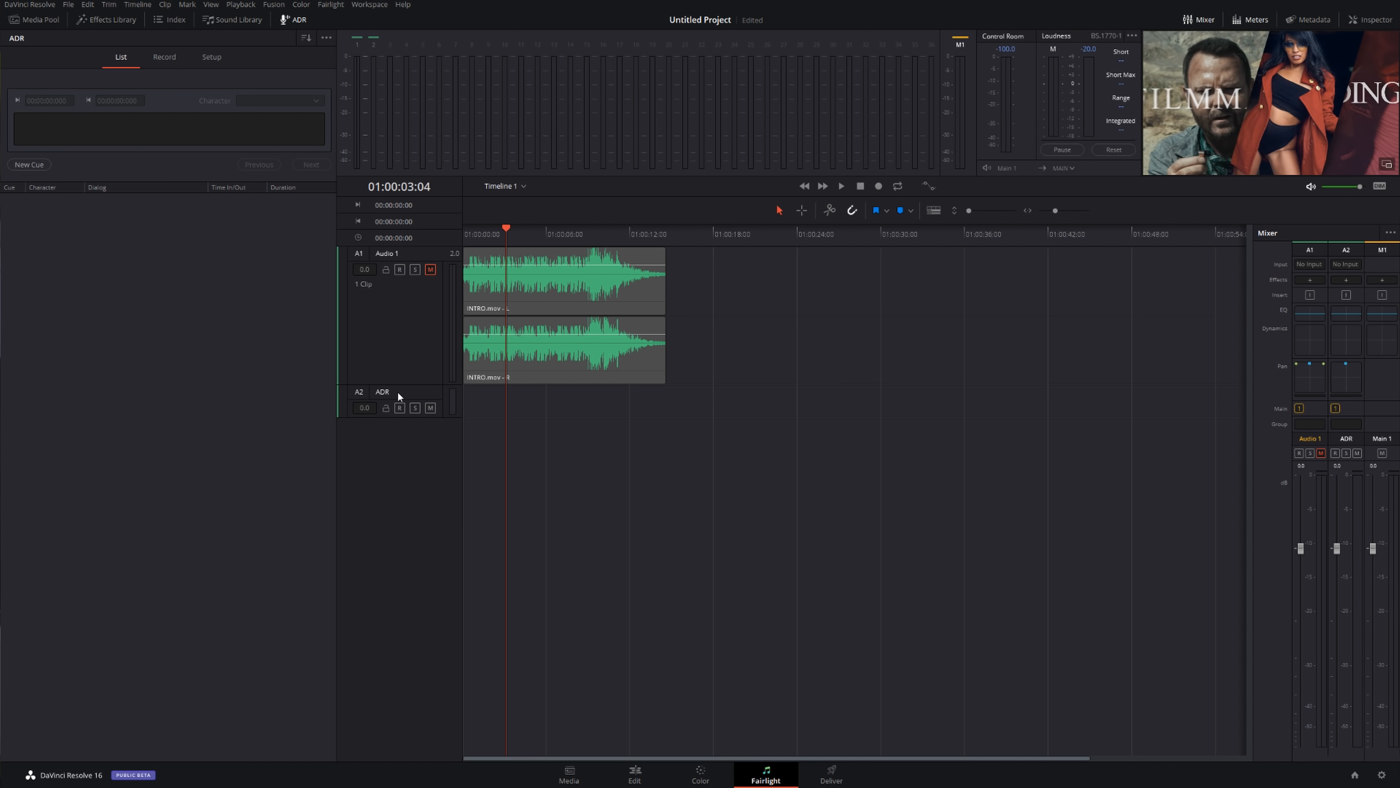
# - In ADR Setup, record onto the ADR track from 1: Microphone (Fast Track)
pyautogui.click(212, 57)
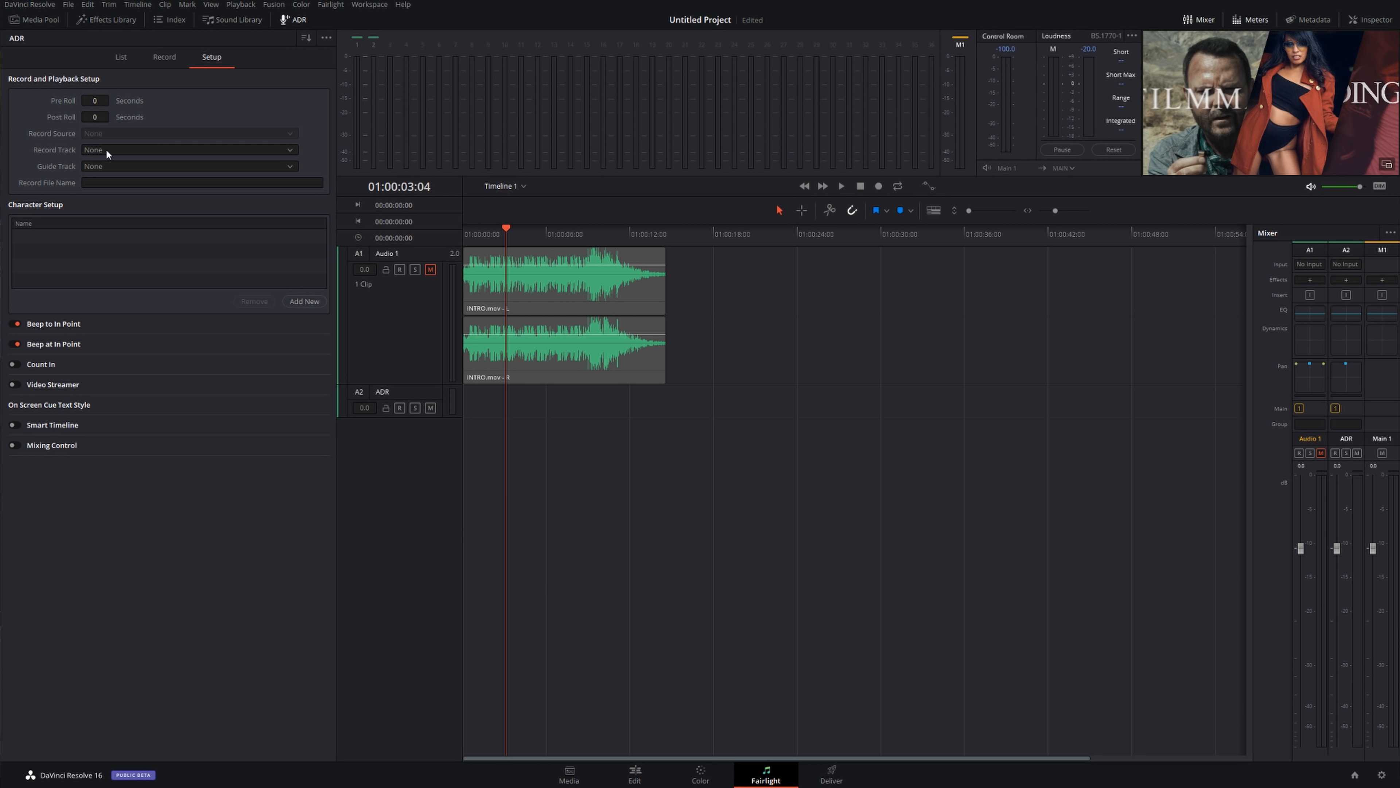
pyautogui.click(188, 149)
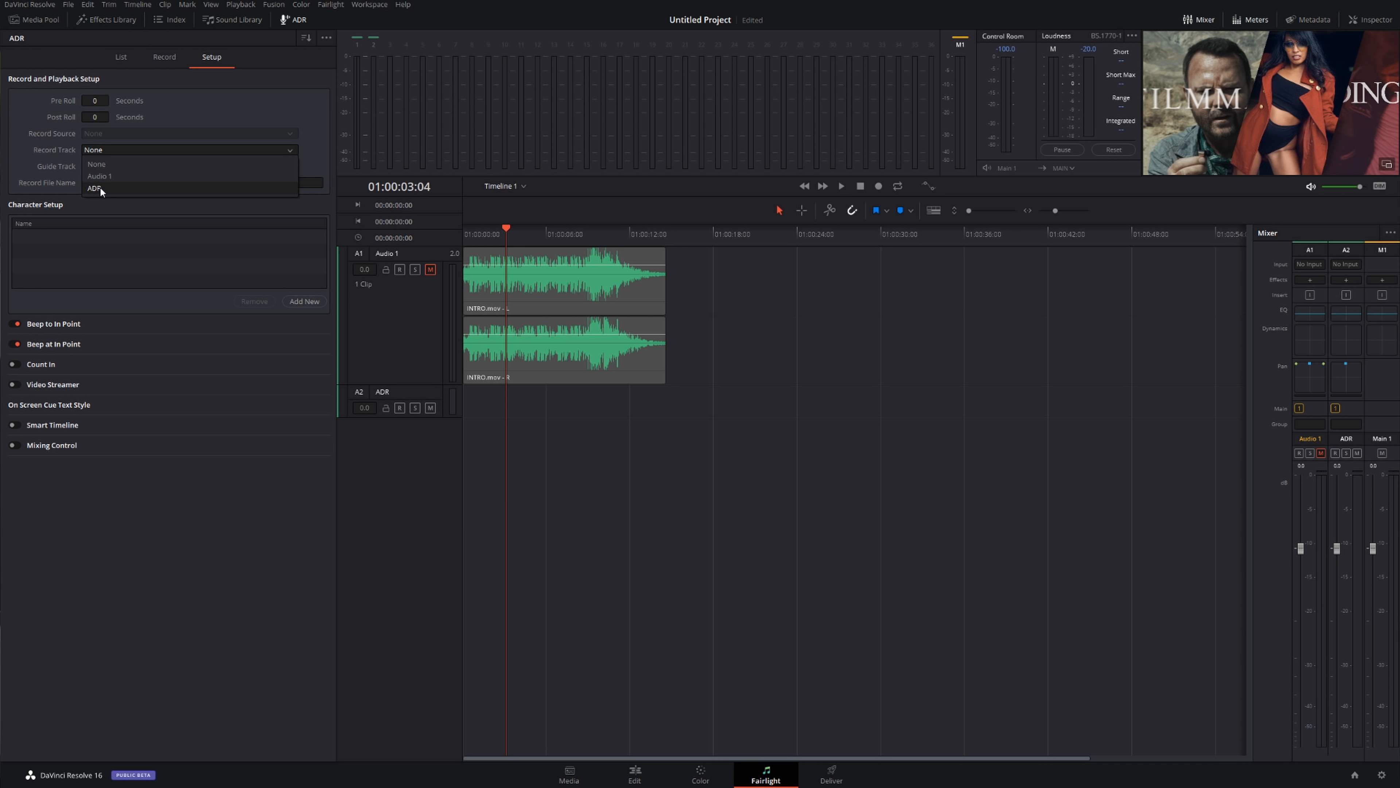
pyautogui.click(92, 188)
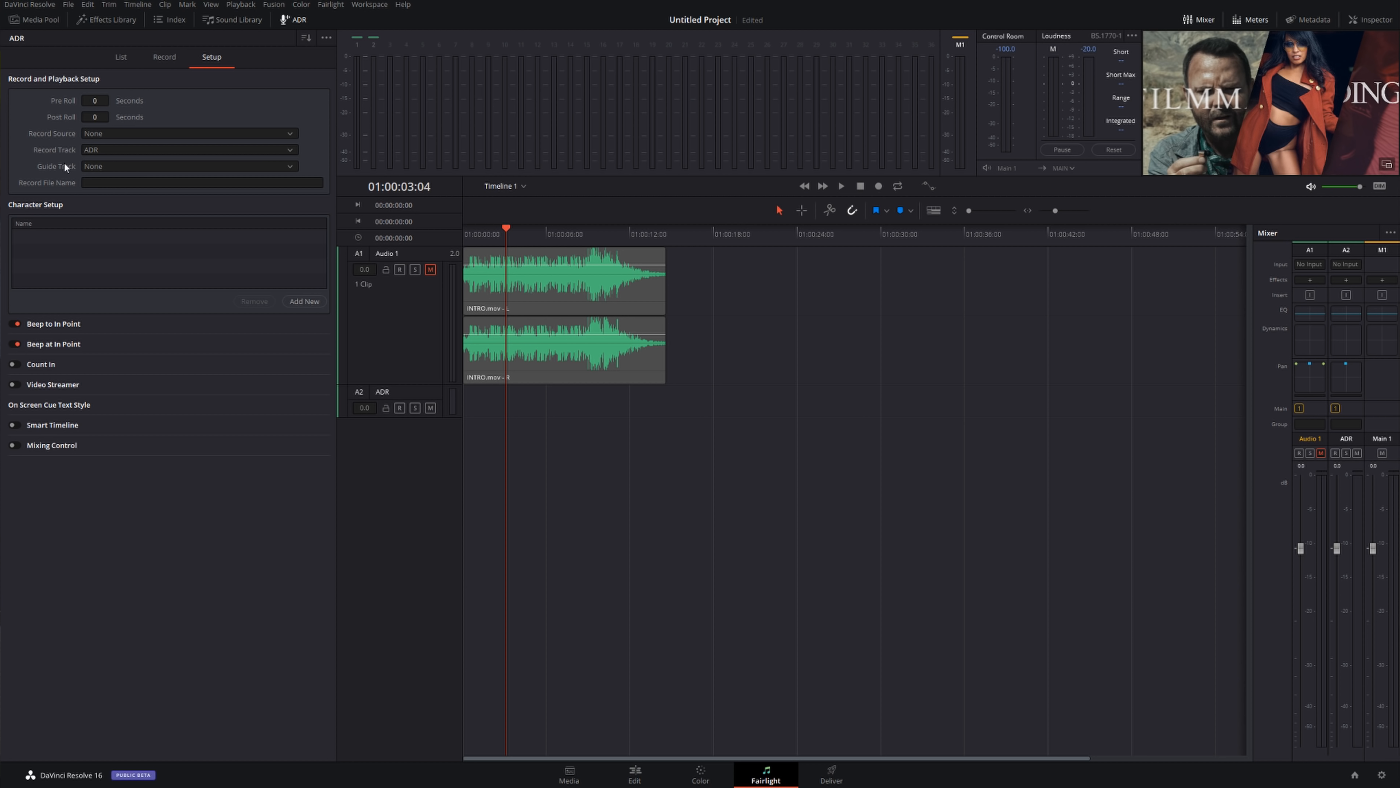
pyautogui.click(188, 132)
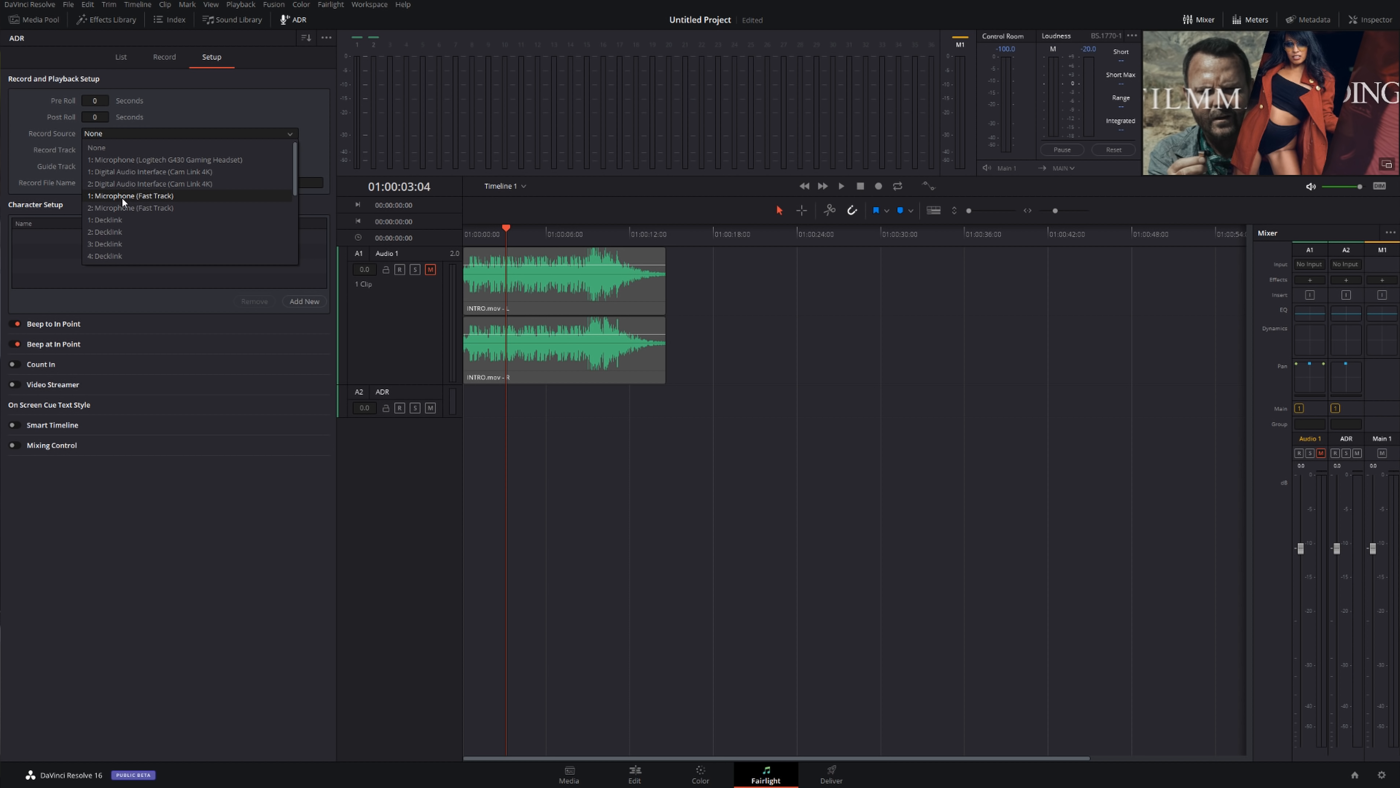
pyautogui.moveTo(162, 200)
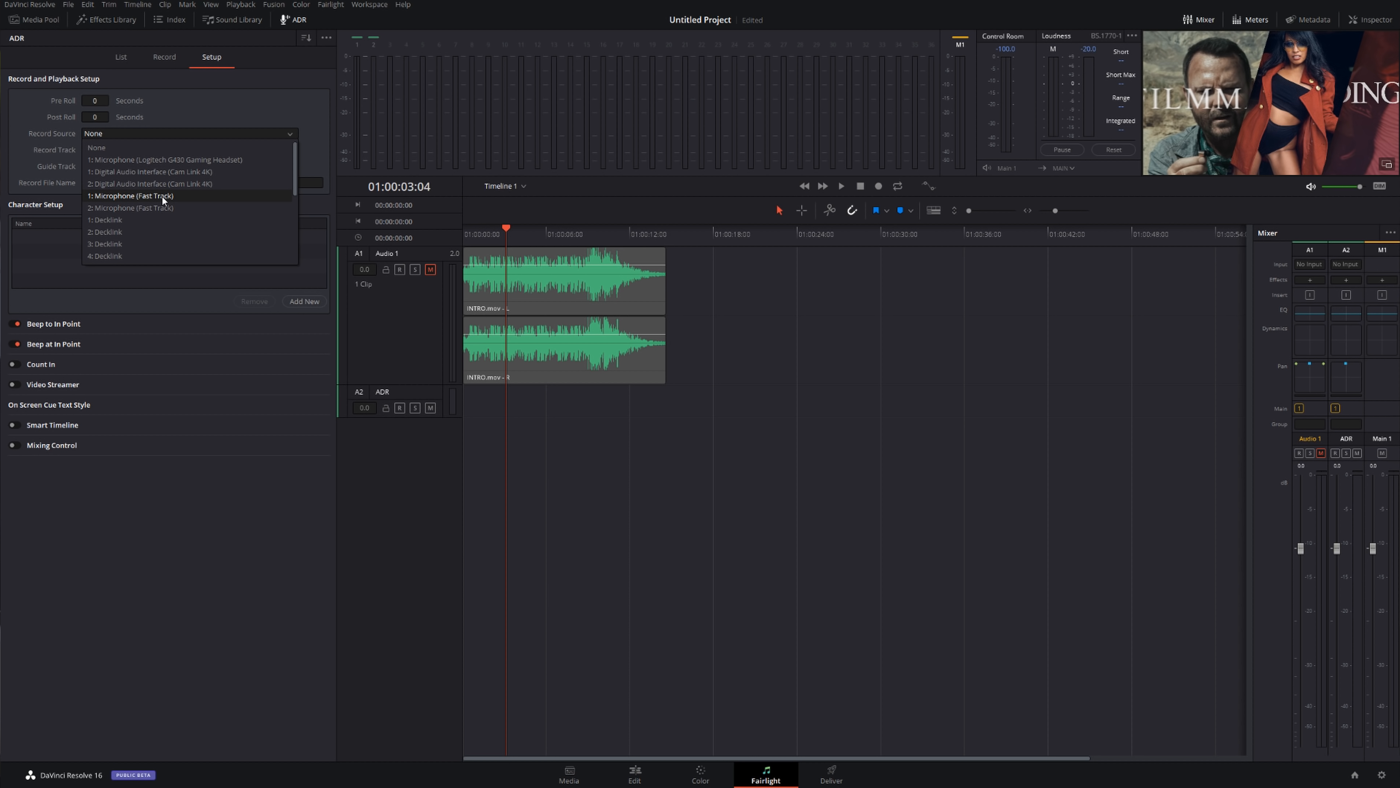
pyautogui.click(131, 196)
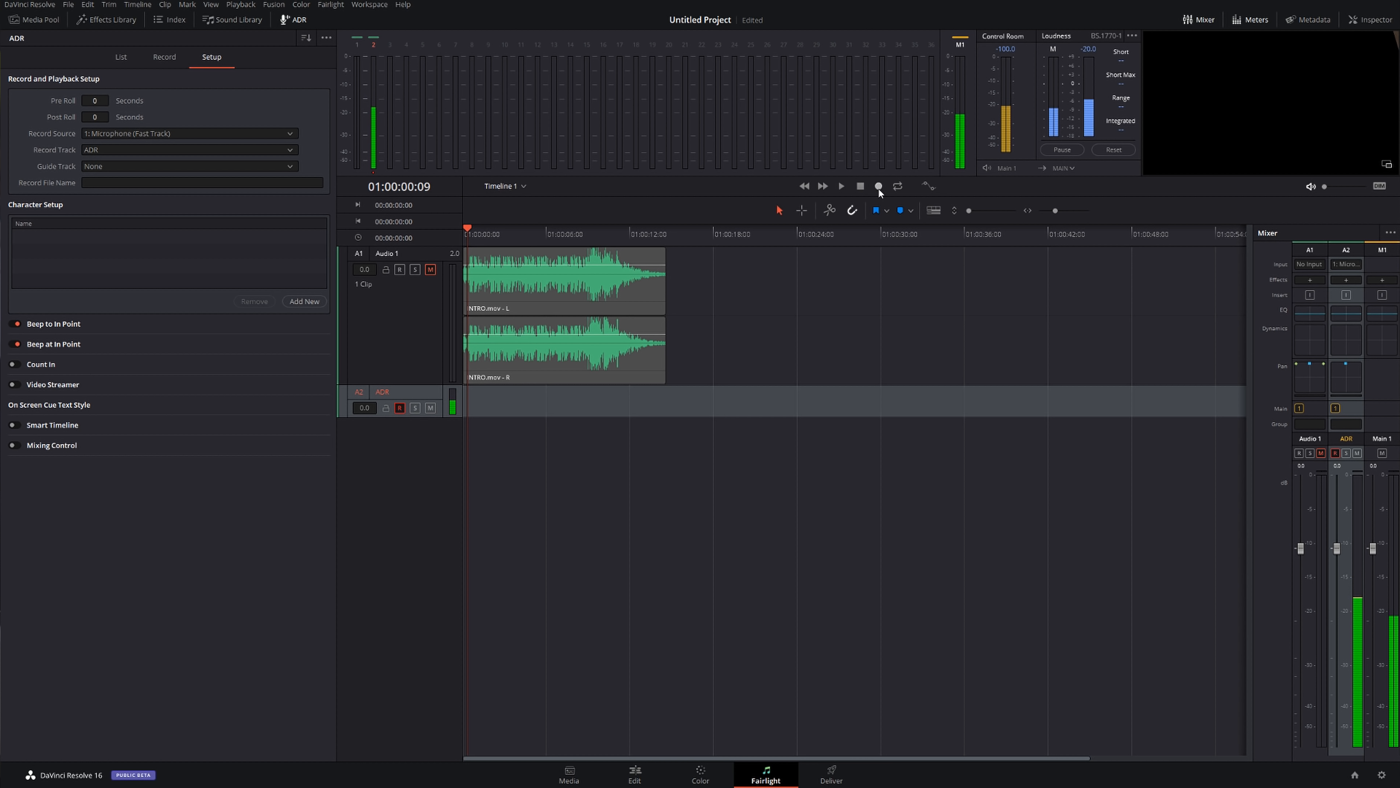
# - Record the microphone onto the ADR track for roughly 14 seconds, then stop
pyautogui.click(878, 186)
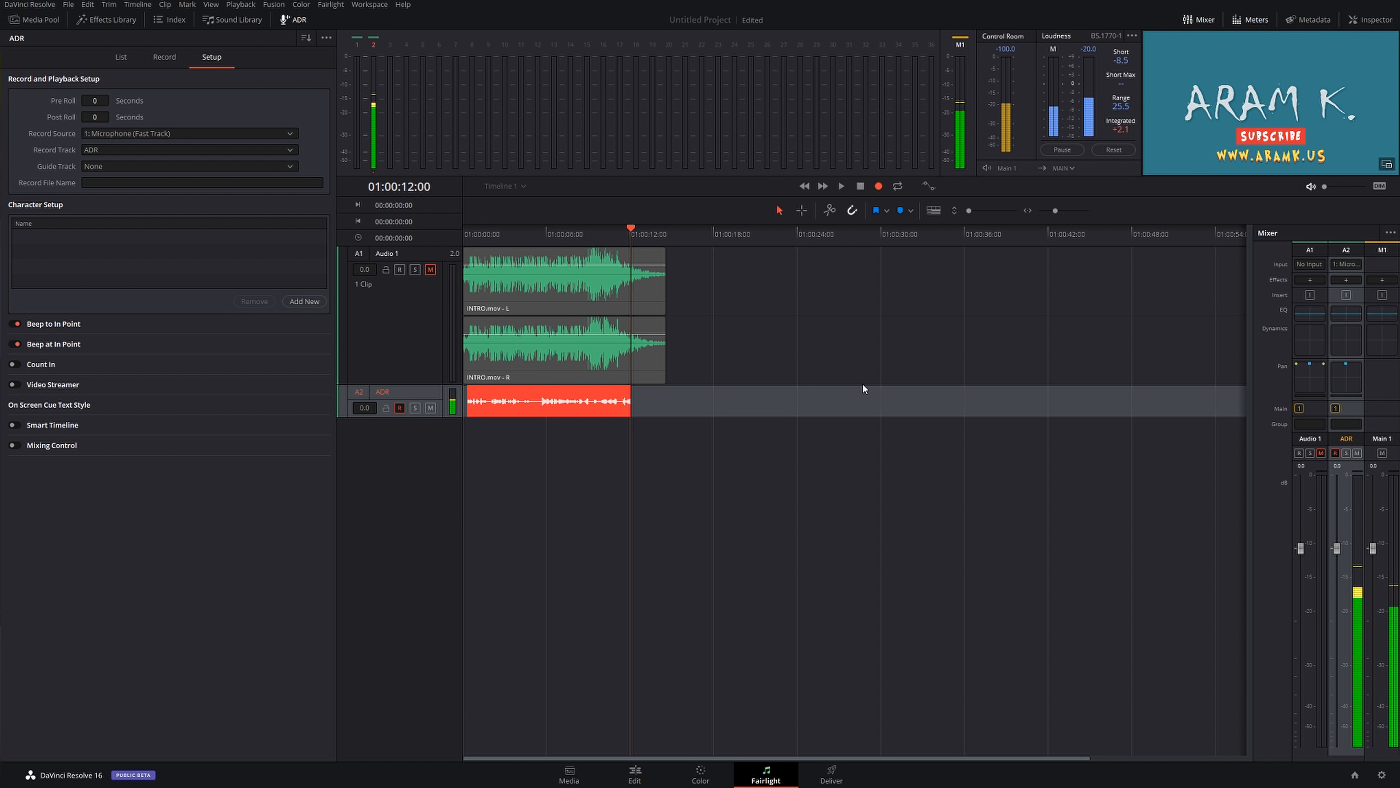
pyautogui.click(840, 186)
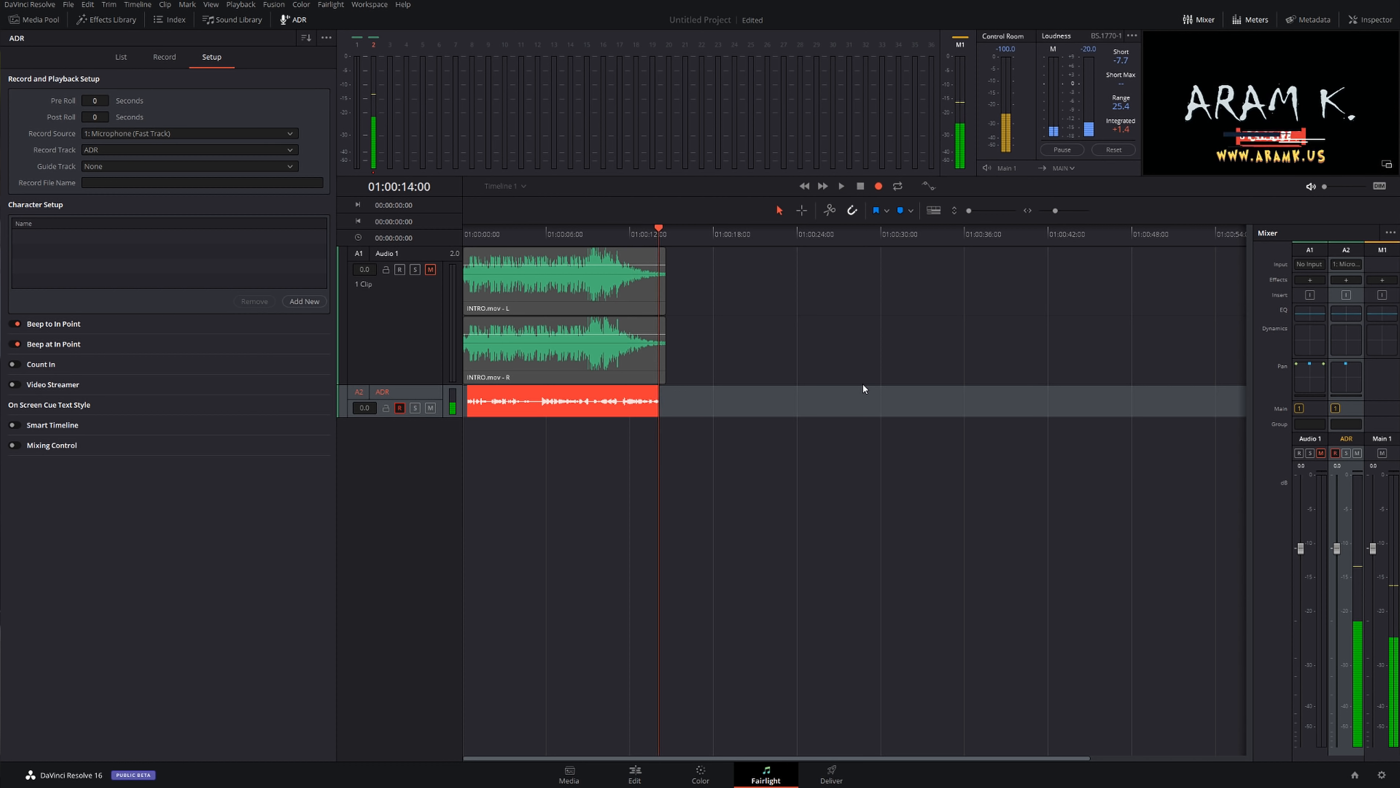